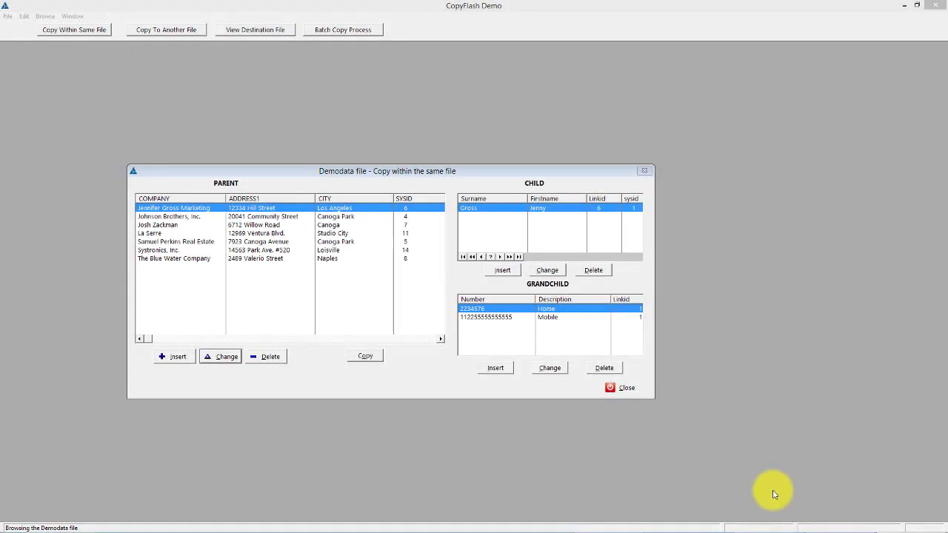
pyautogui.moveTo(770, 491)
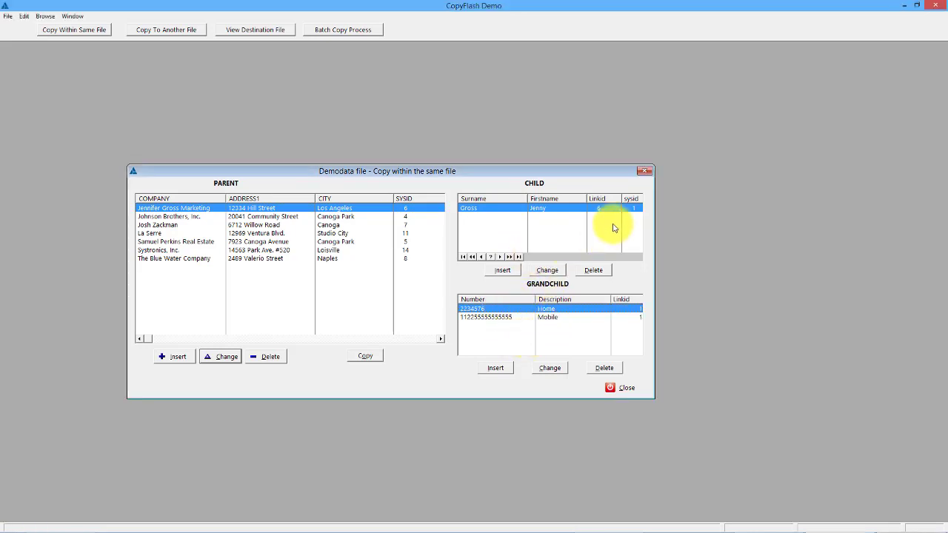
pyautogui.moveTo(515, 214)
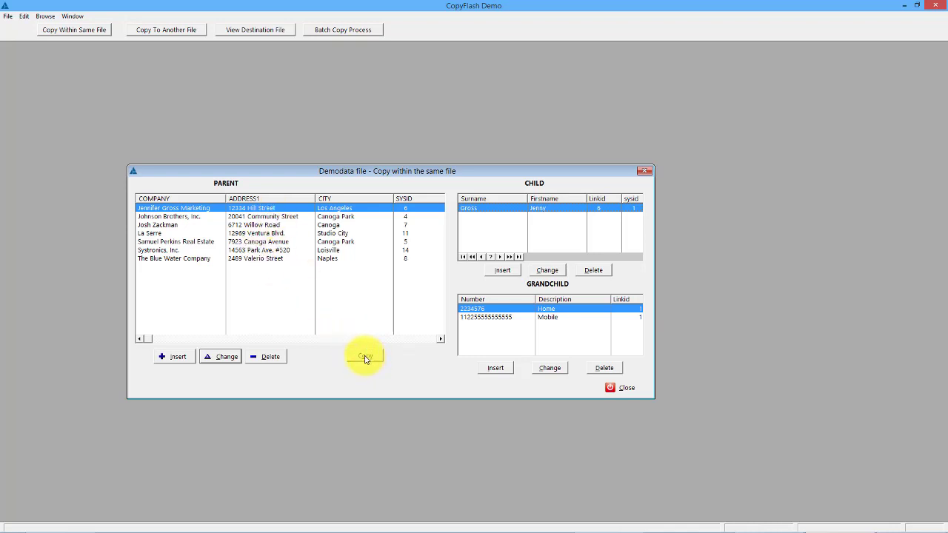
pyautogui.click(365, 355)
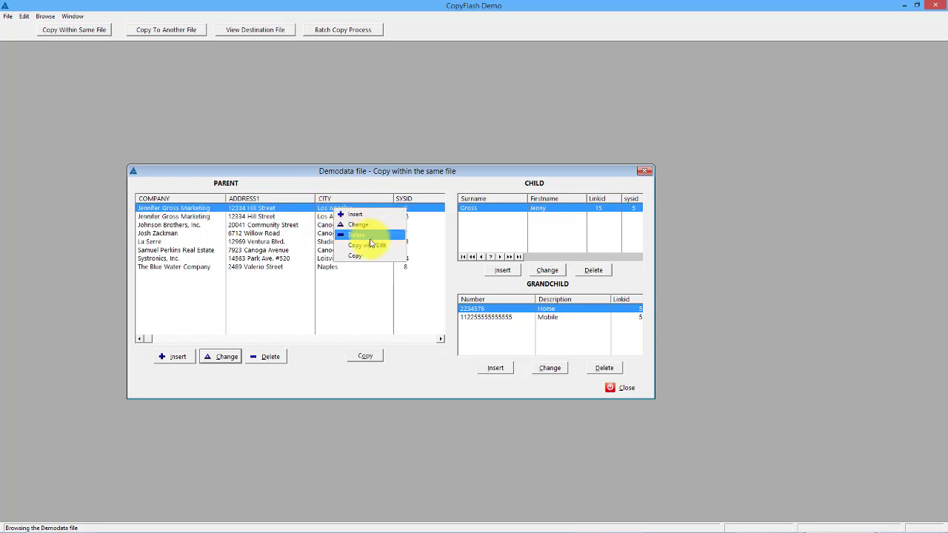
pyautogui.moveTo(370, 245)
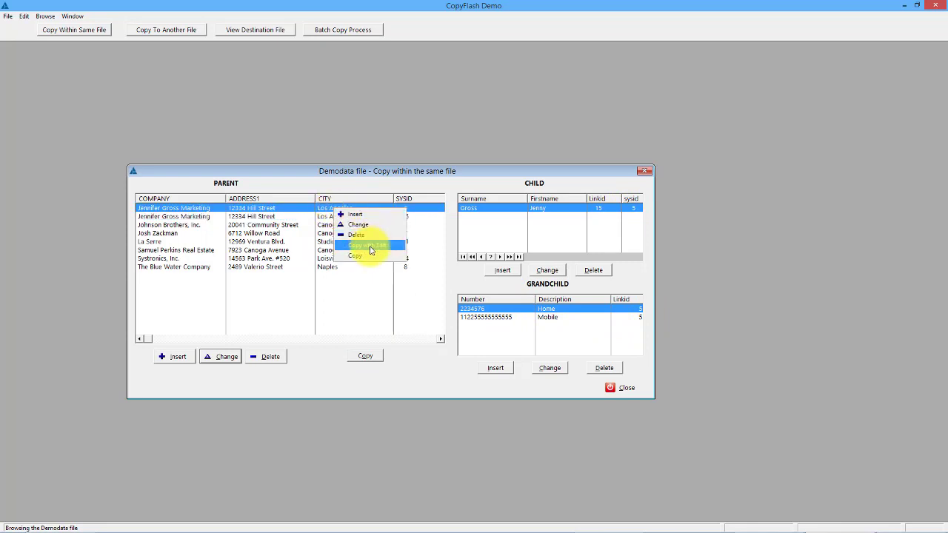
pyautogui.click(363, 246)
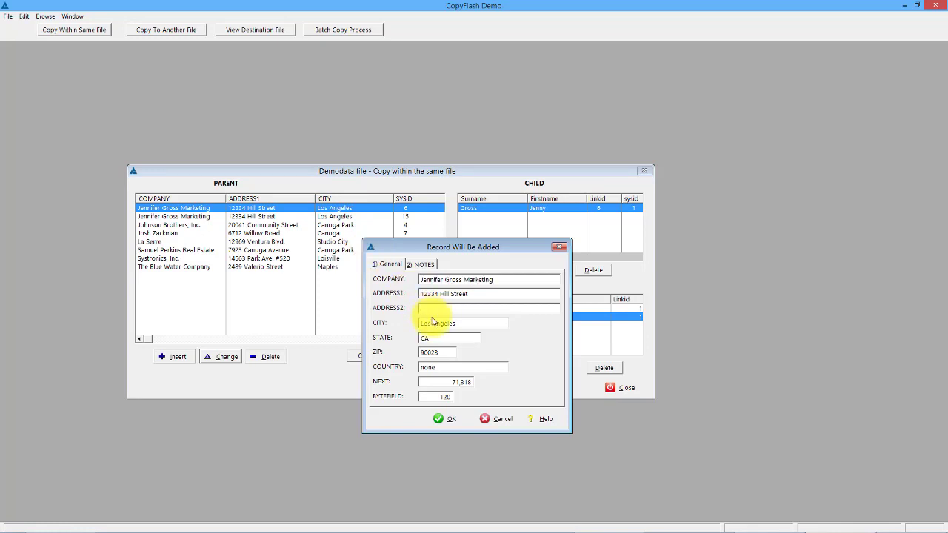
pyautogui.write('add2')
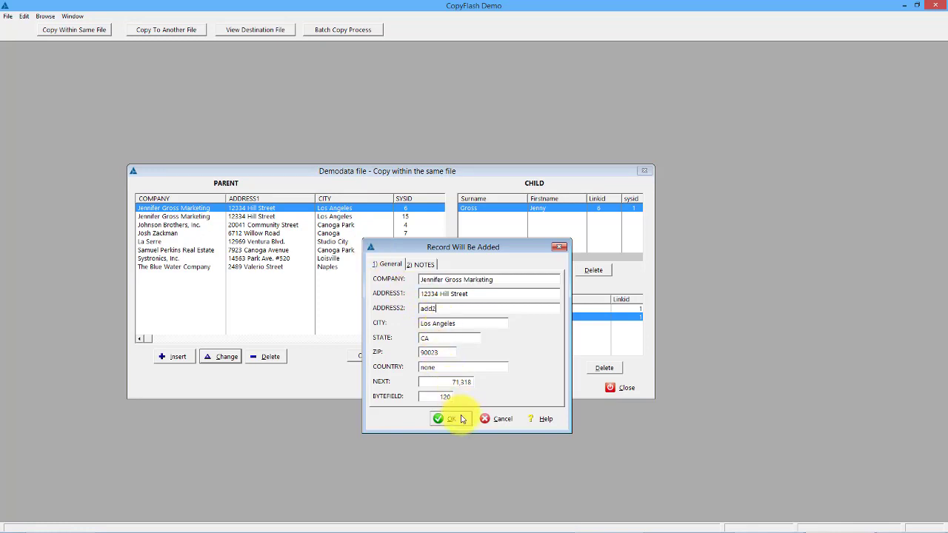
pyautogui.click(447, 418)
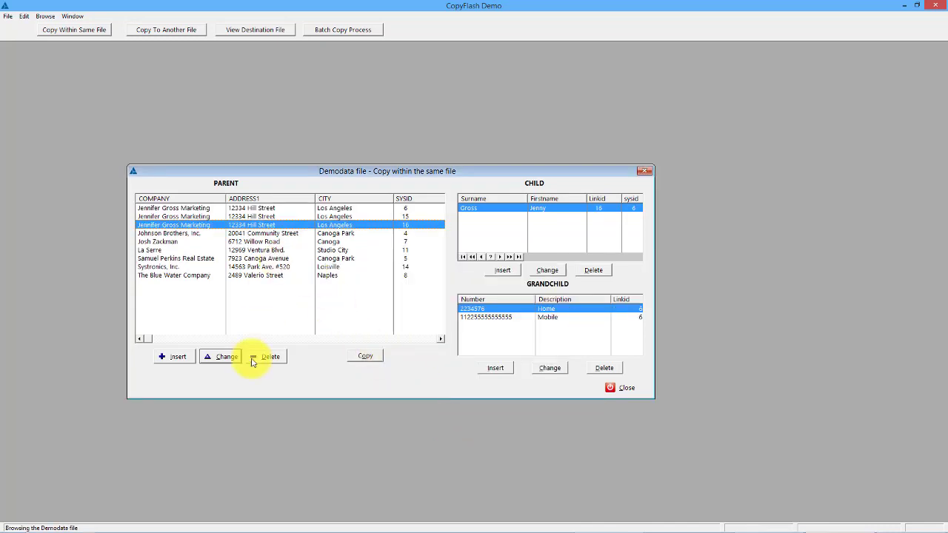
pyautogui.click(225, 356)
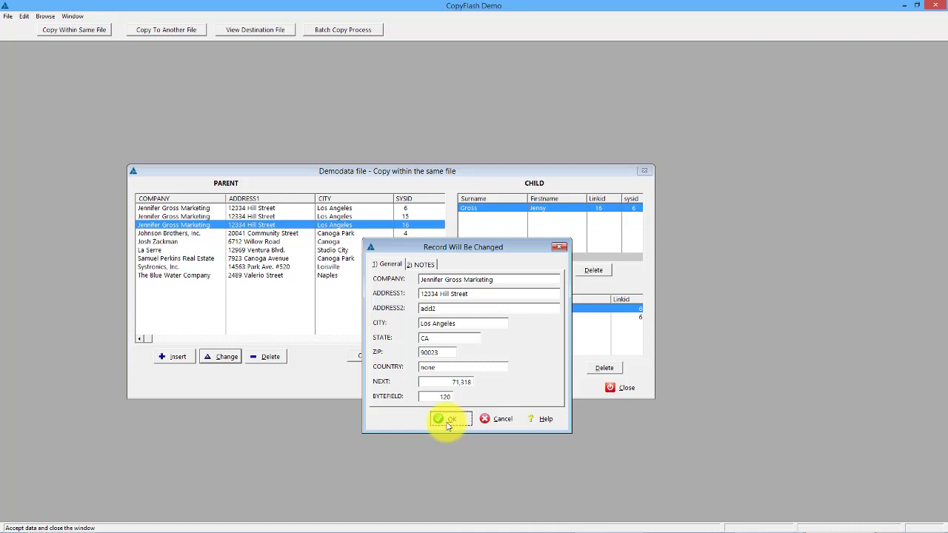
pyautogui.click(451, 419)
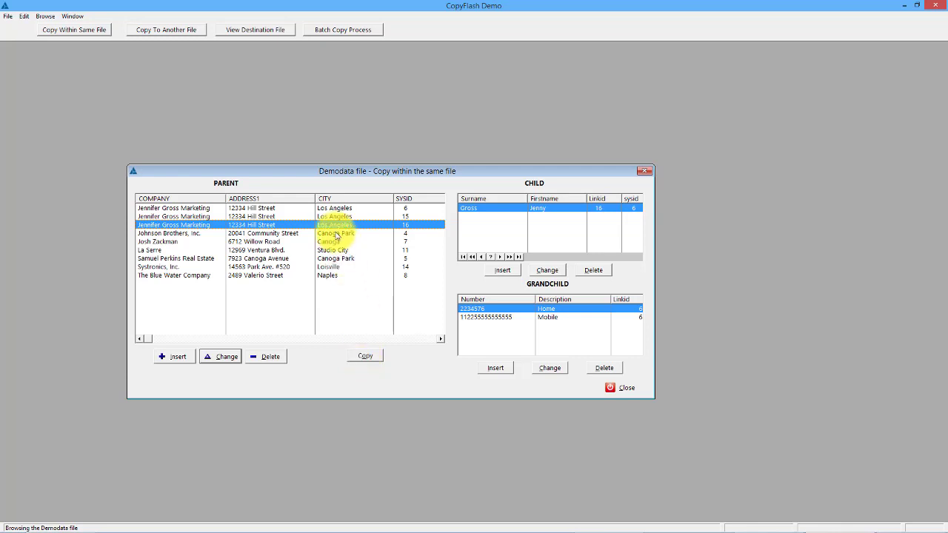
pyautogui.rightClick(335, 217)
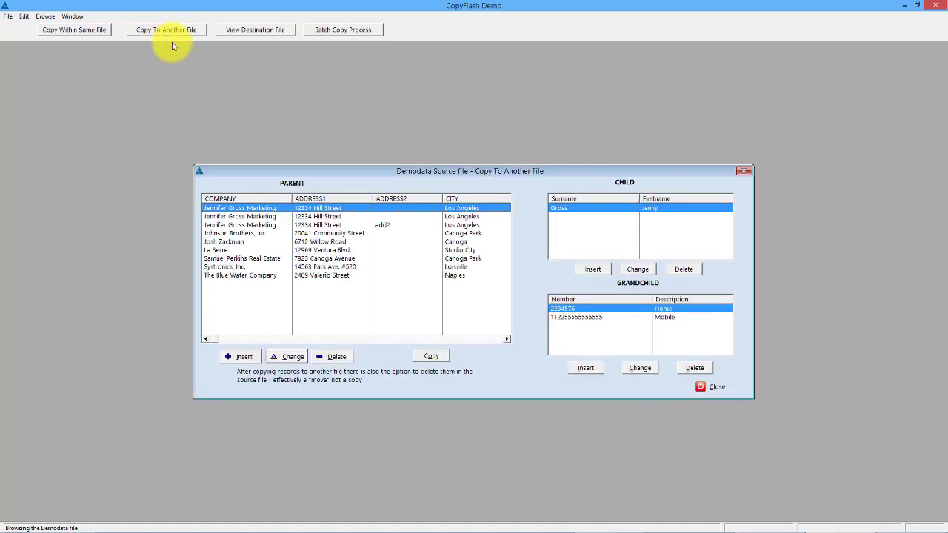
pyautogui.moveTo(290, 329)
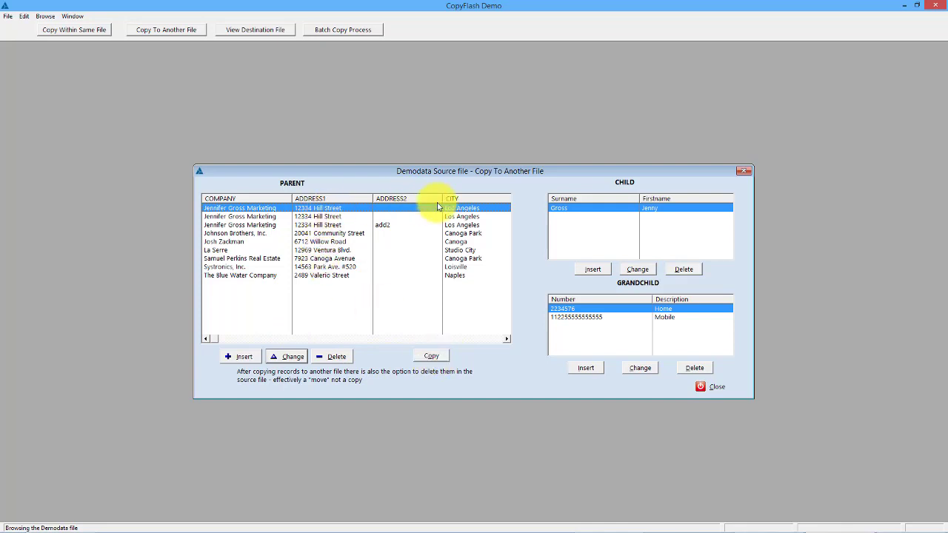
pyautogui.click(431, 355)
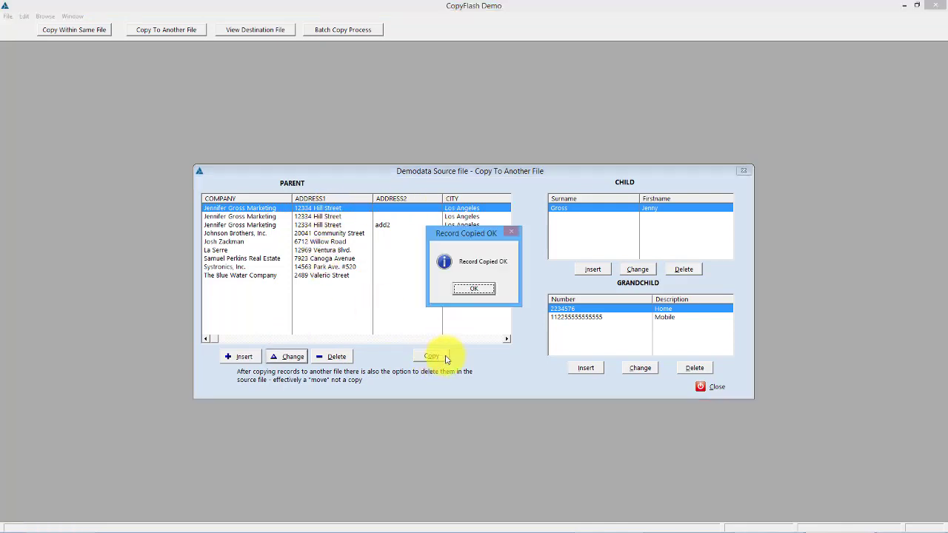
pyautogui.moveTo(473, 289)
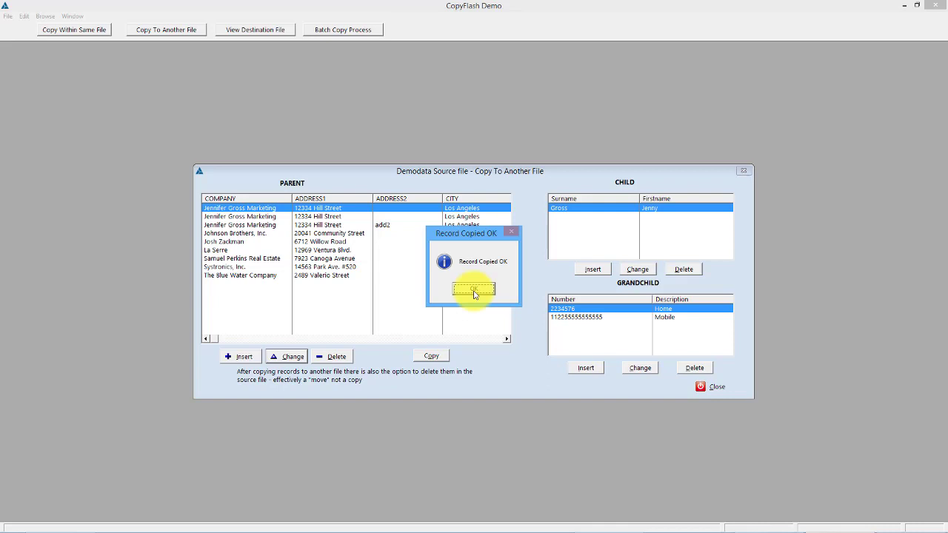
pyautogui.click(474, 288)
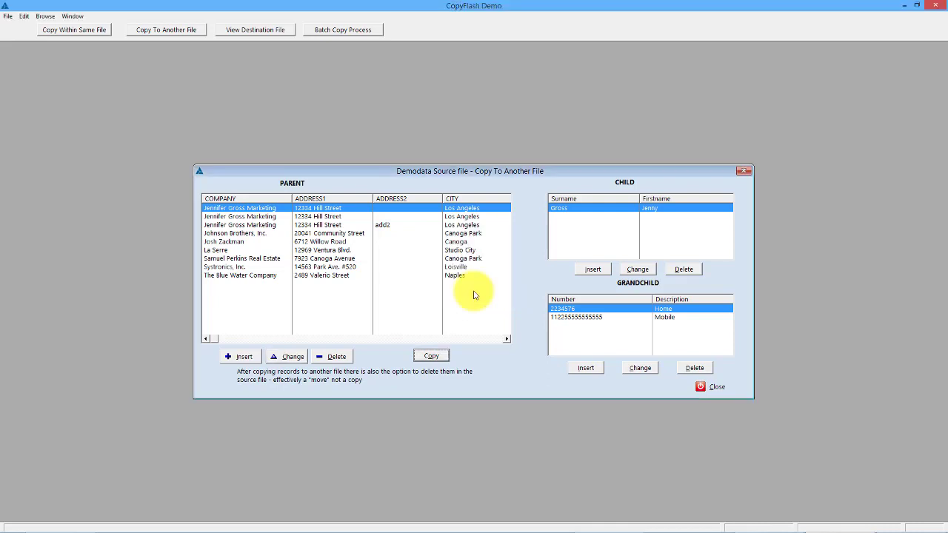
pyautogui.moveTo(260, 65)
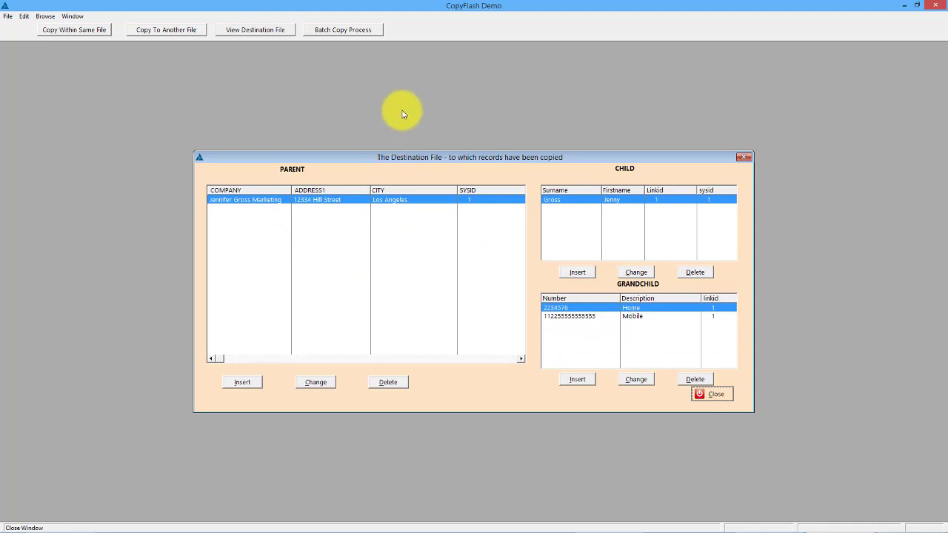
pyautogui.moveTo(437, 179)
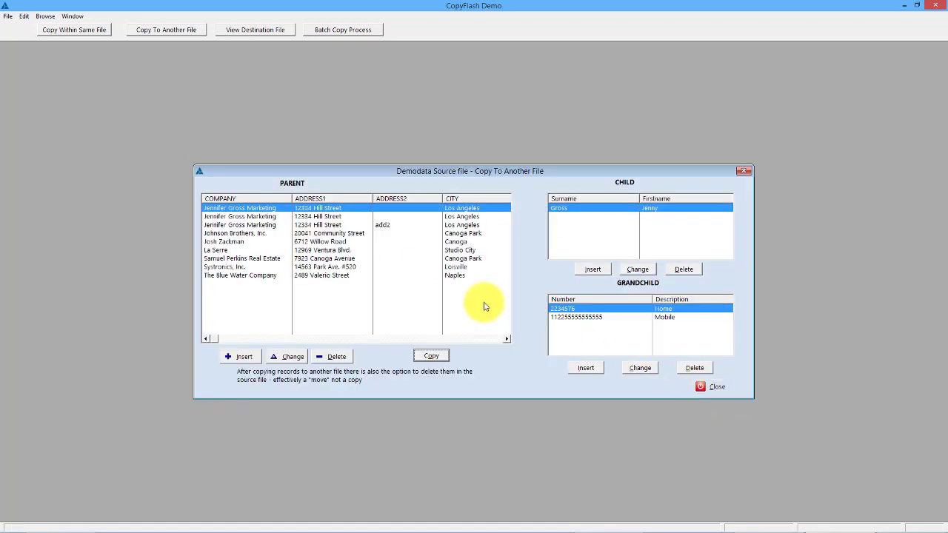
pyautogui.moveTo(330, 355)
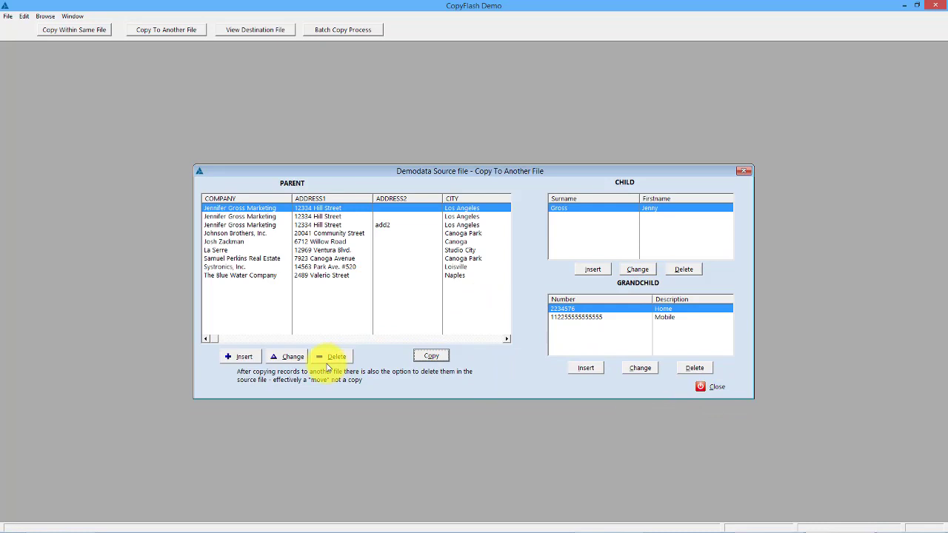
pyautogui.moveTo(289, 355)
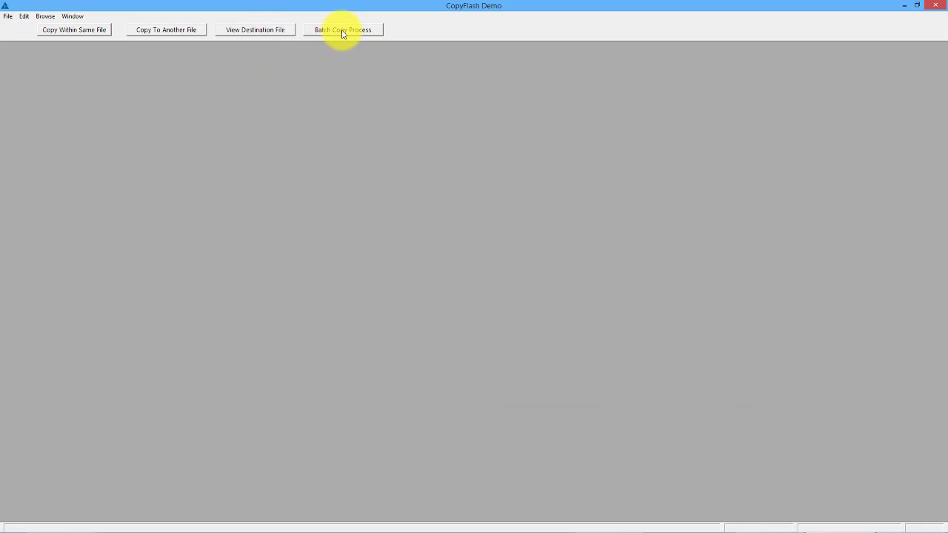
# - Start the Batch Copy Process and confirm copying the three Canoga-filtered records to the destination file
pyautogui.click(342, 30)
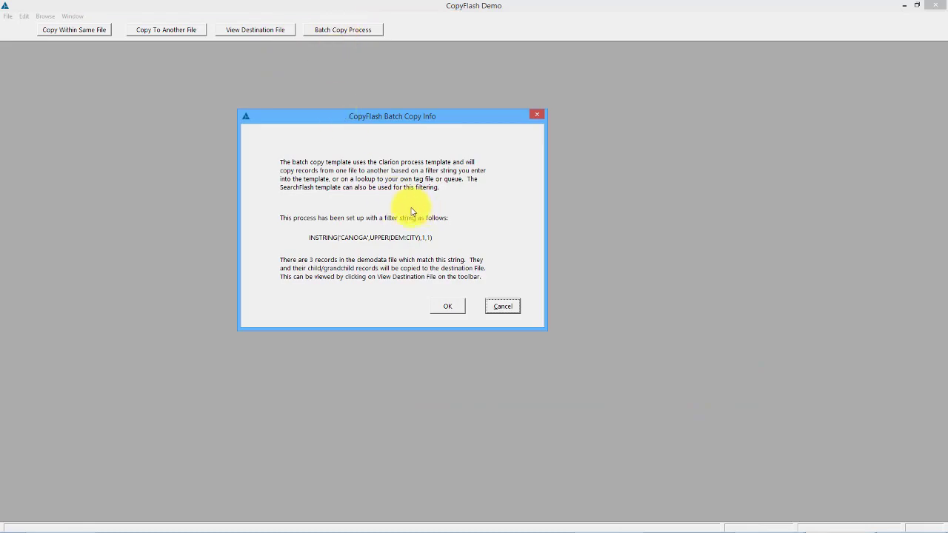
pyautogui.moveTo(383, 238)
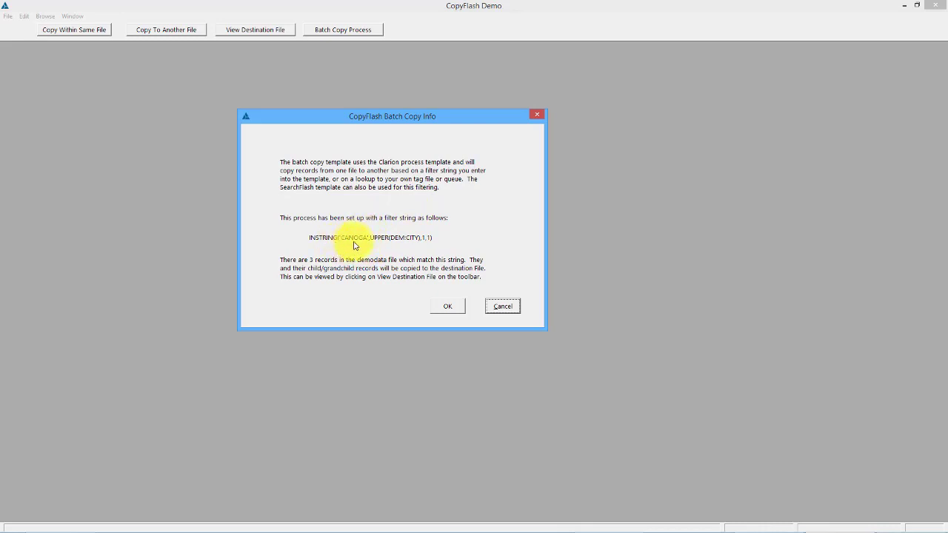
pyautogui.moveTo(353, 243)
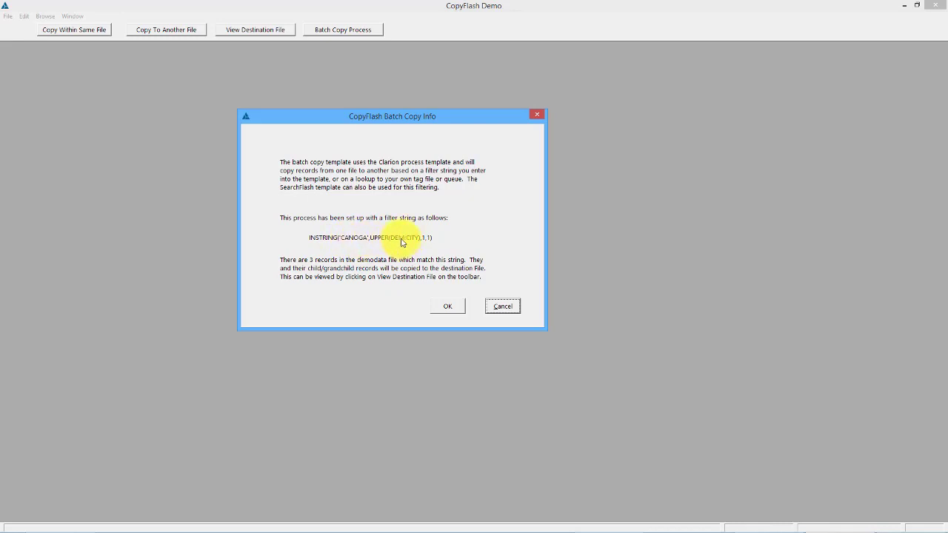
pyautogui.moveTo(323, 266)
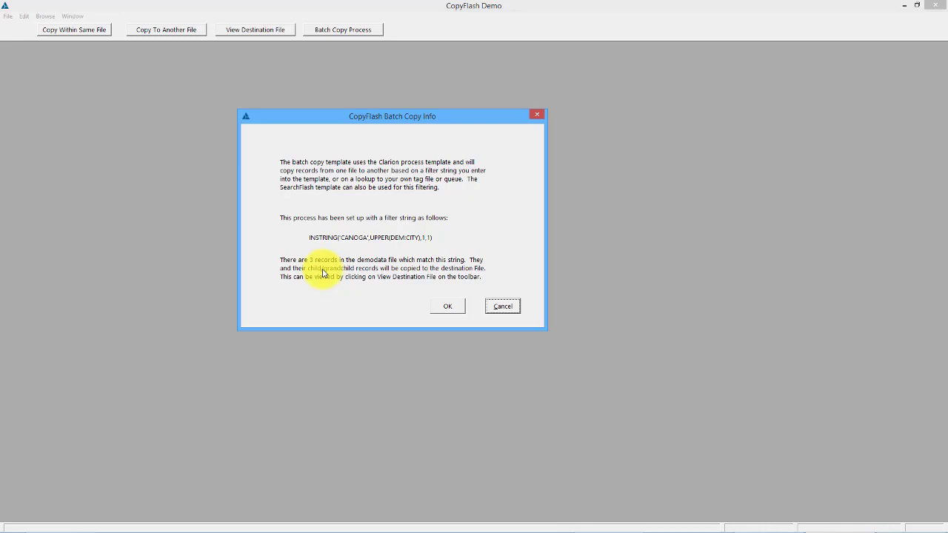
pyautogui.moveTo(356, 282)
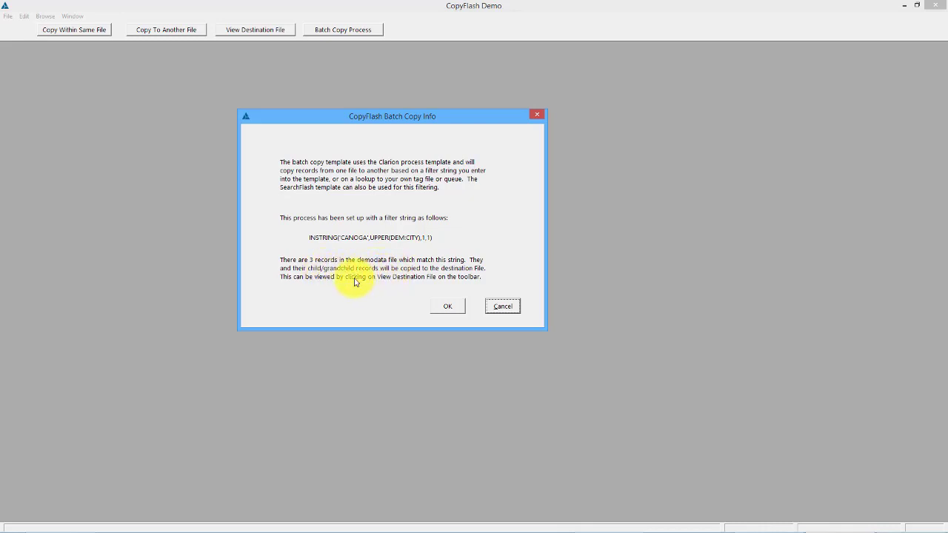
pyautogui.moveTo(378, 220)
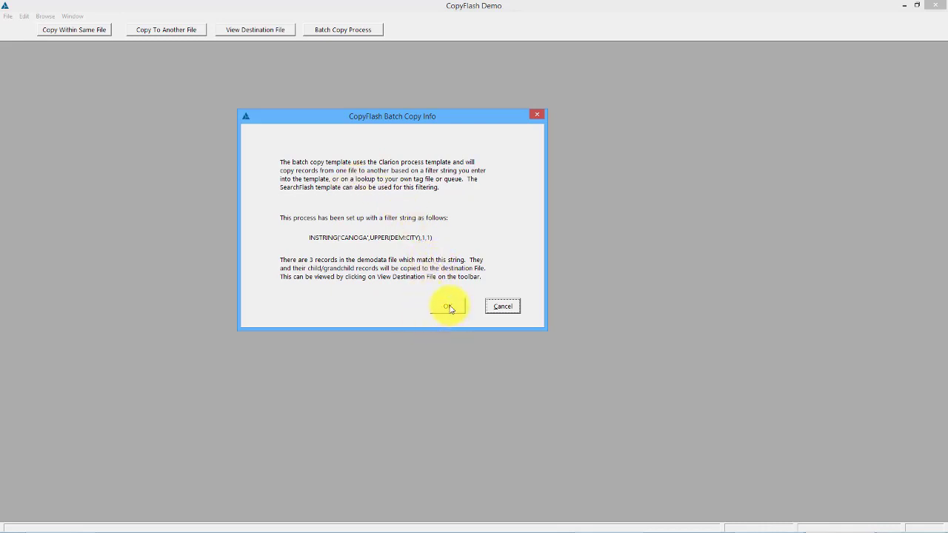
pyautogui.click(447, 305)
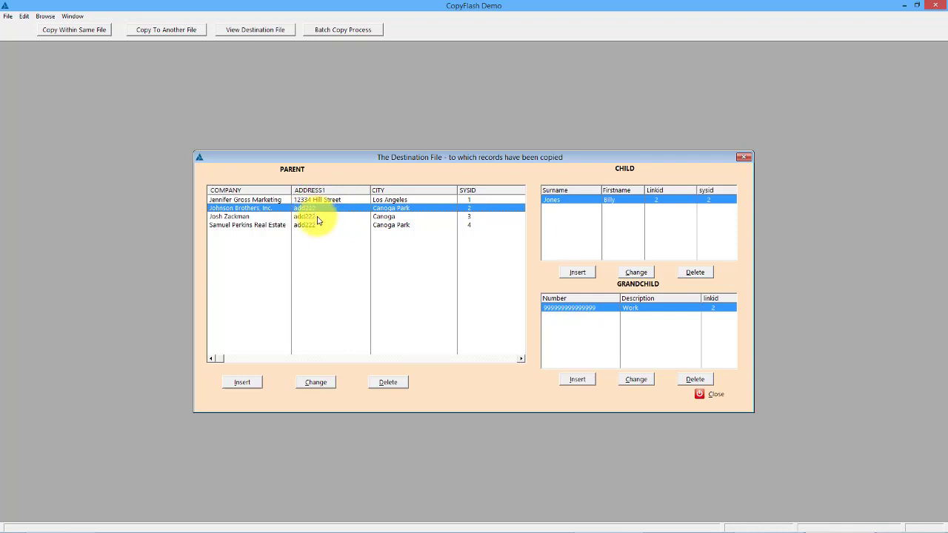
pyautogui.click(249, 216)
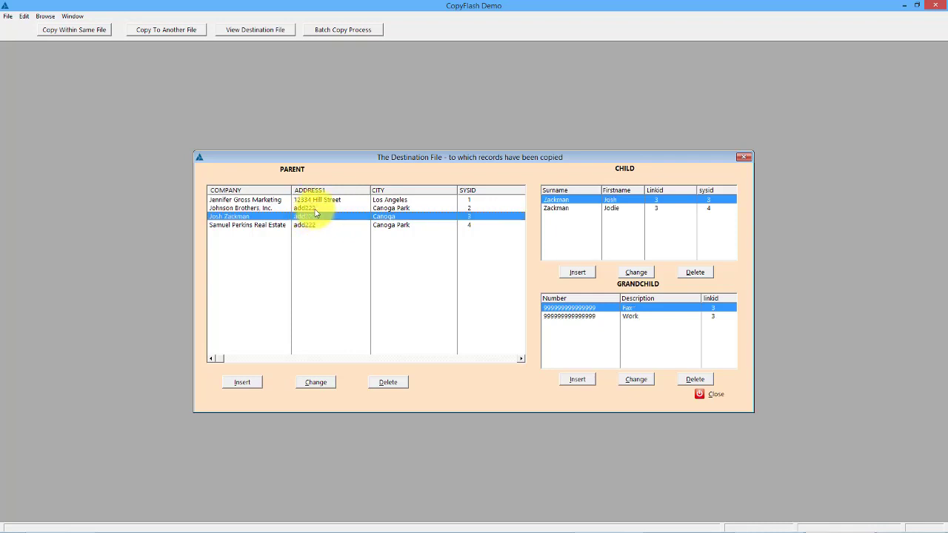
pyautogui.click(240, 207)
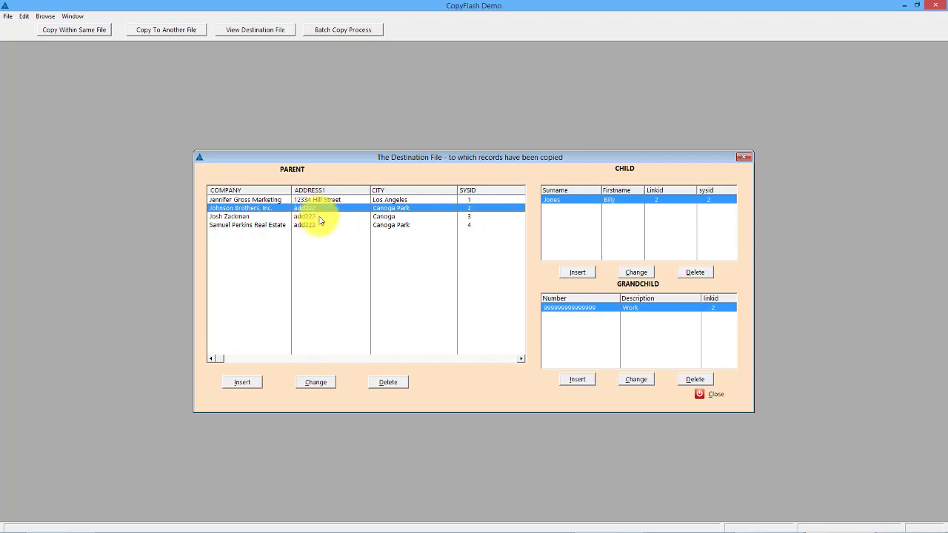
pyautogui.click(370, 216)
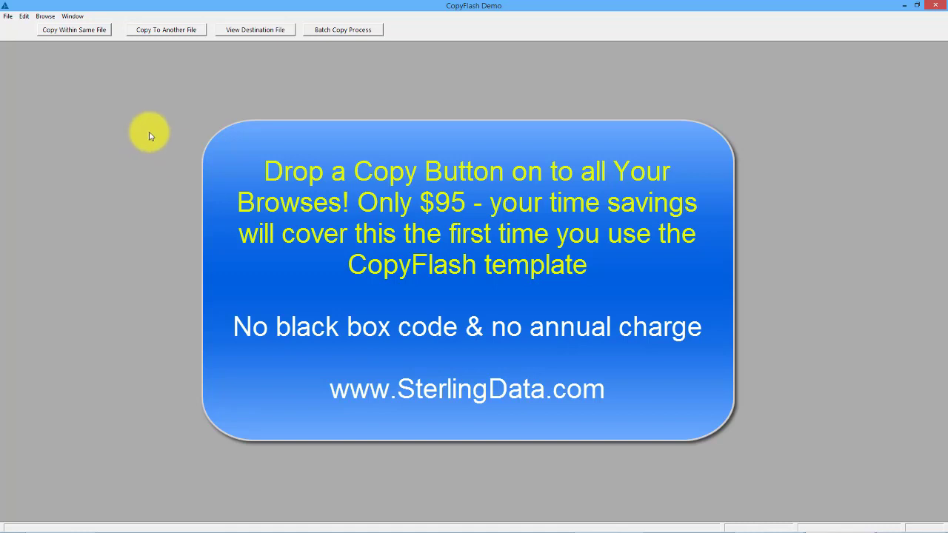
pyautogui.moveTo(147, 151)
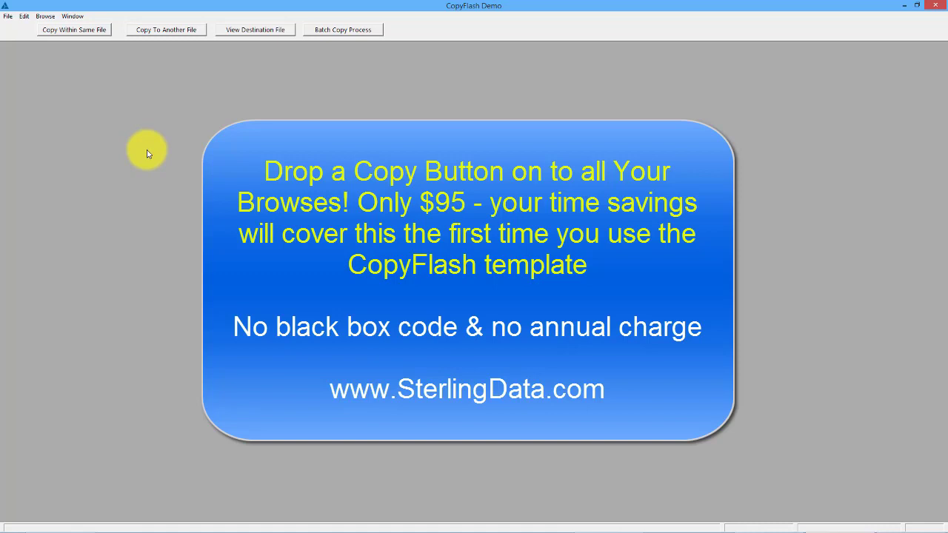
pyautogui.moveTo(166, 153)
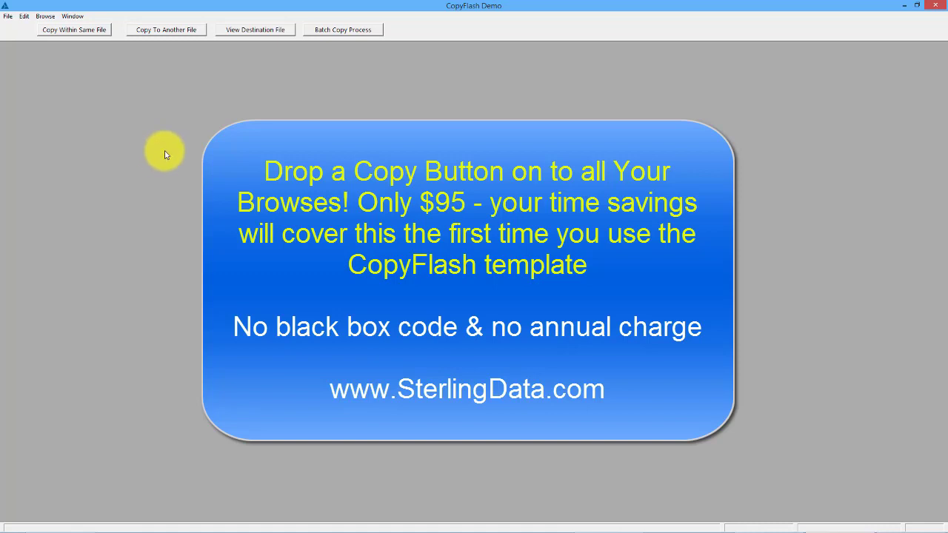
pyautogui.moveTo(106, 104)
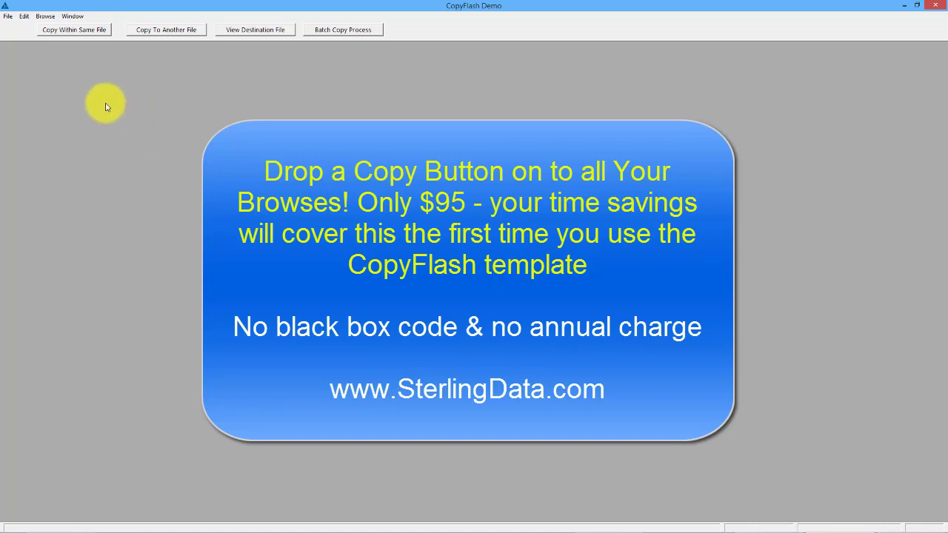
pyautogui.moveTo(140, 116)
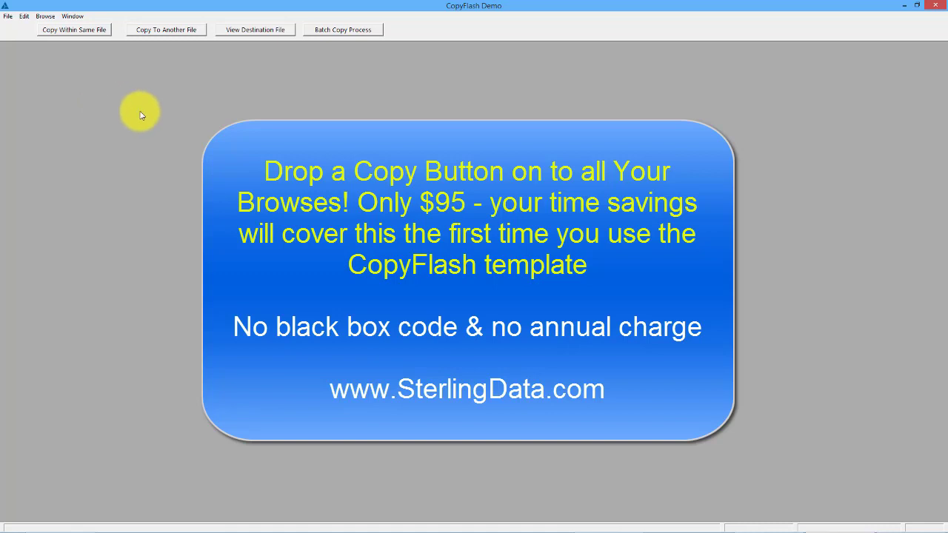